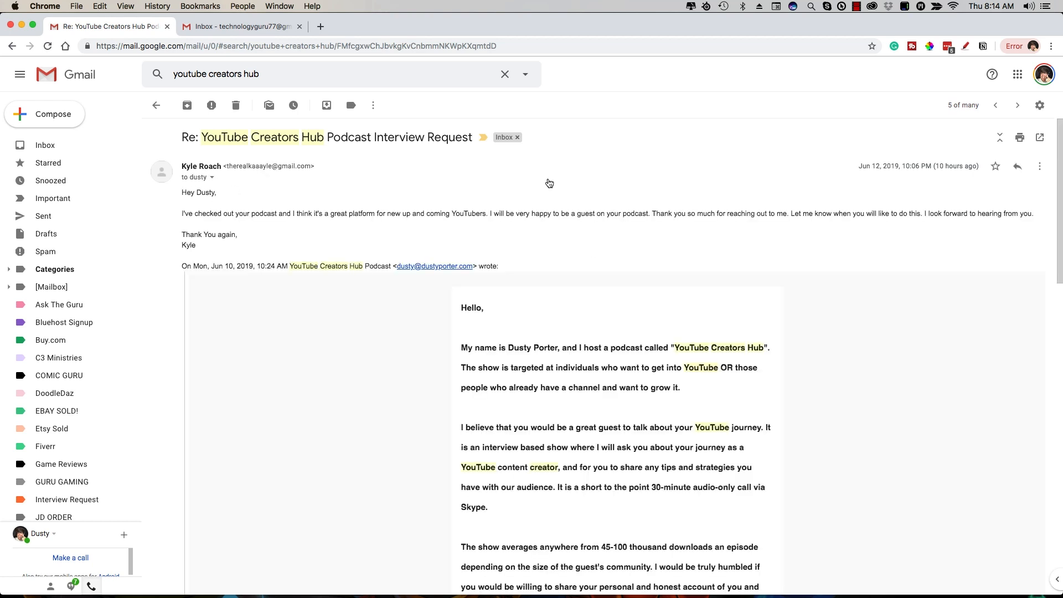
mouse_move(285, 293)
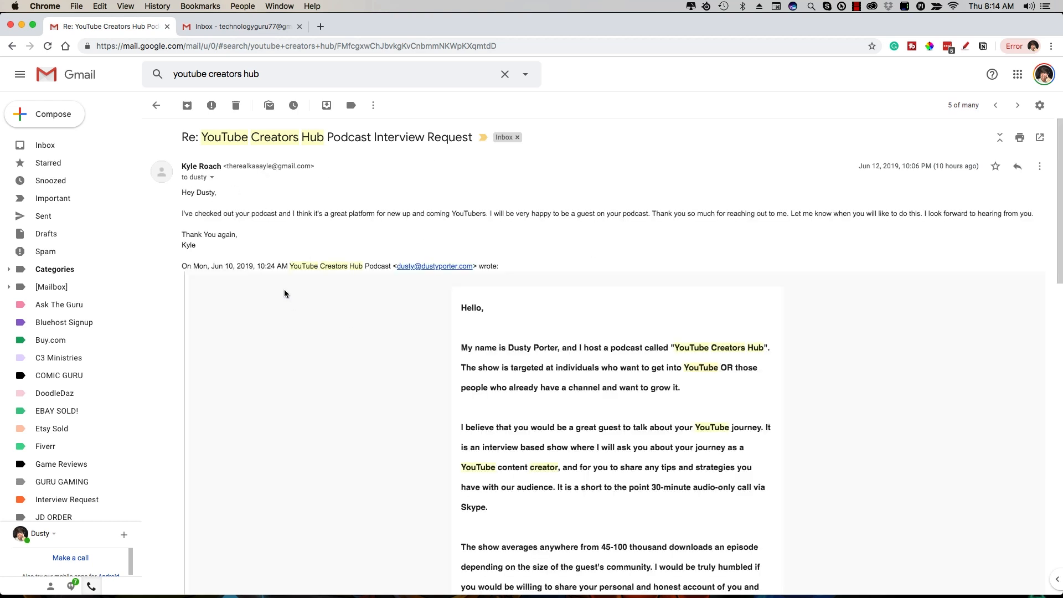
mouse_move(273, 300)
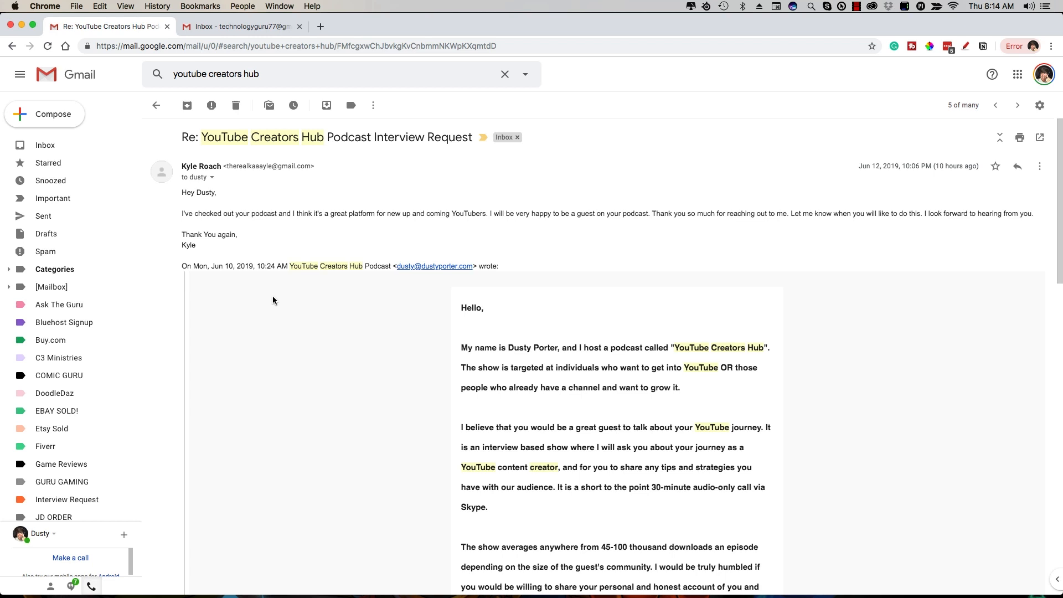
mouse_move(267, 301)
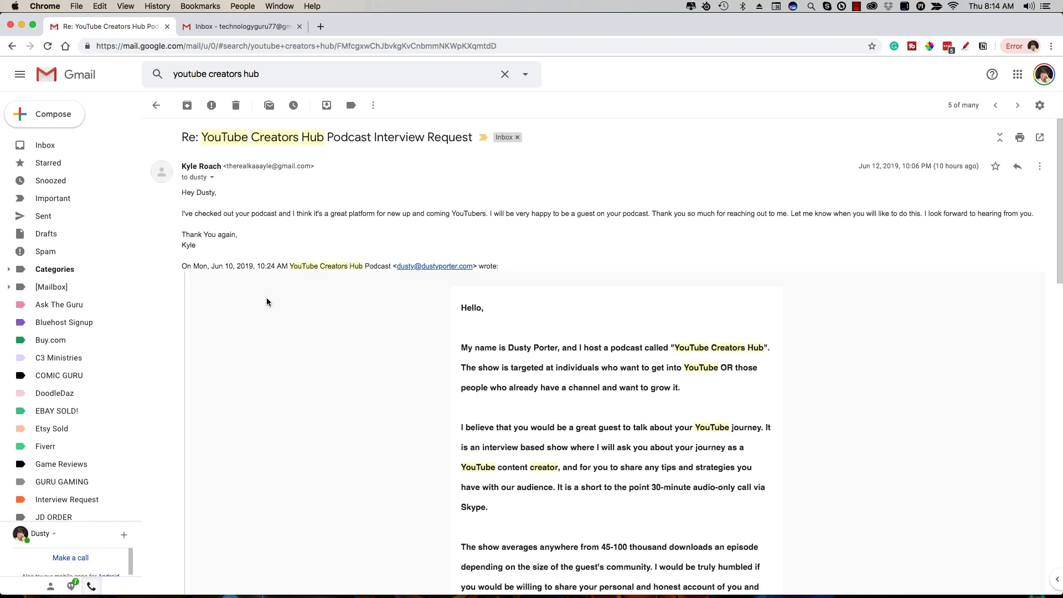
mouse_move(269, 300)
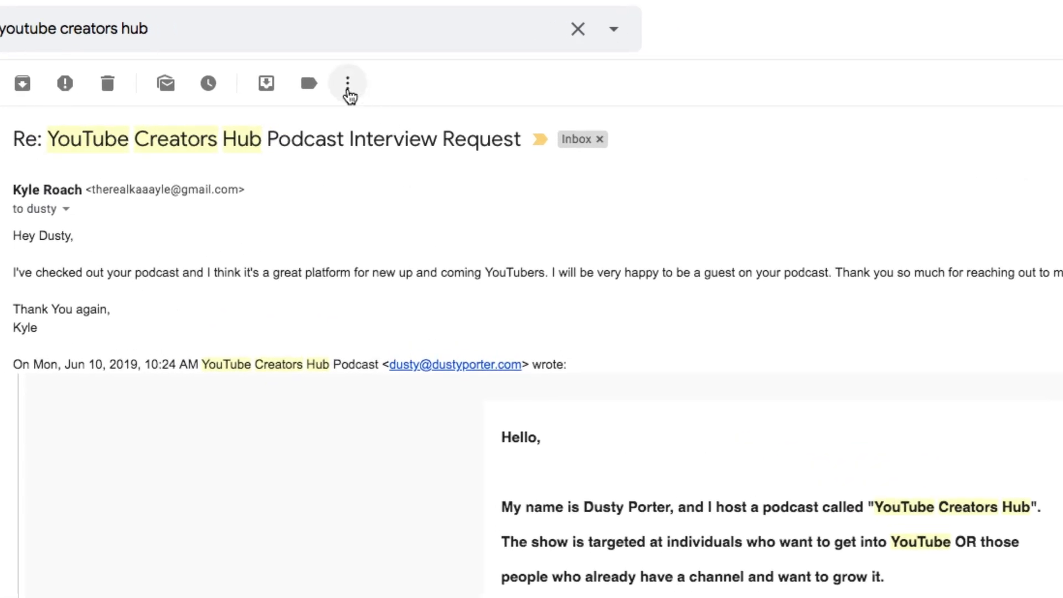
Step: Create a calendar event from the podcast interview request email via More > Create event
click(347, 83)
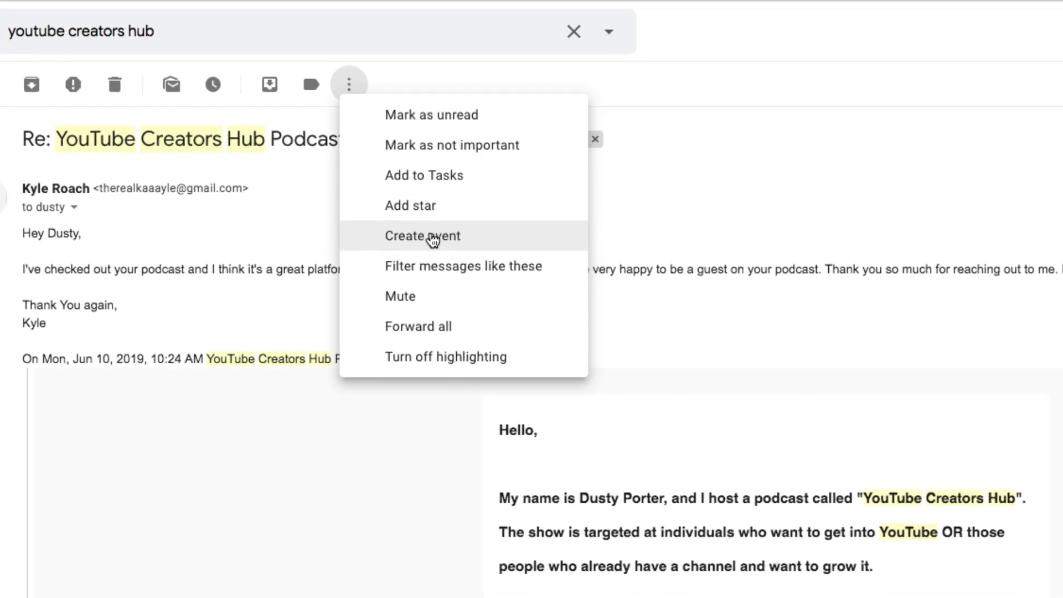
click(422, 234)
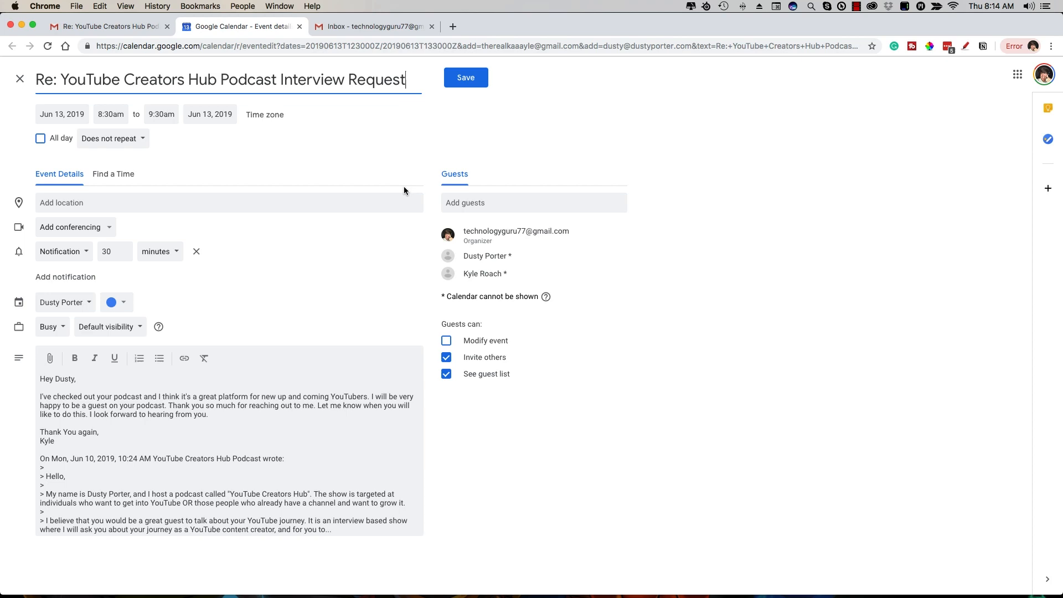
mouse_move(547, 274)
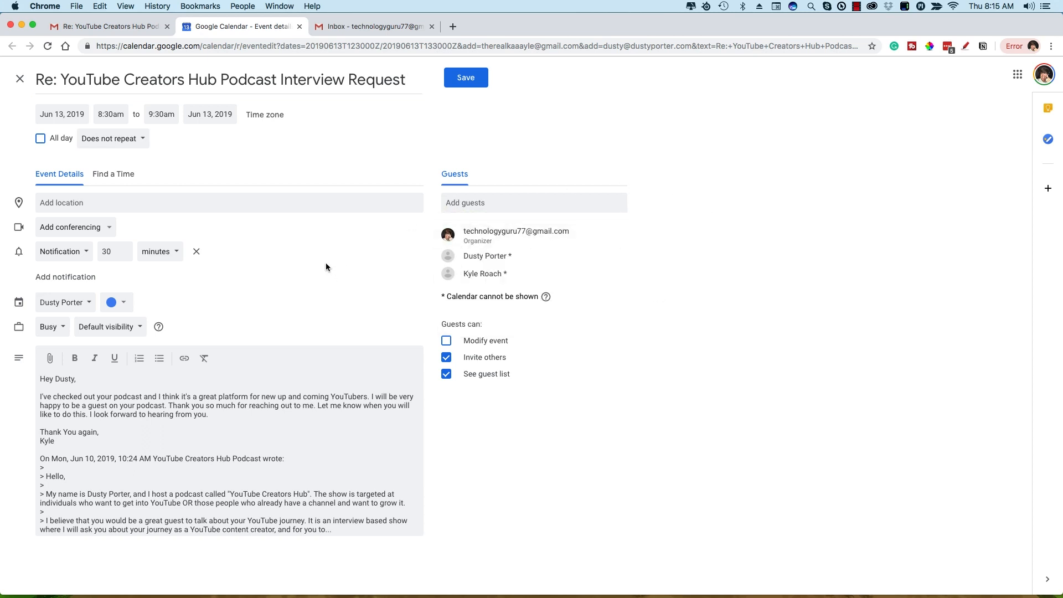
Step: Return to the podcast interview email in the Gmail tab, leaving the June 13 event draft open
click(105, 27)
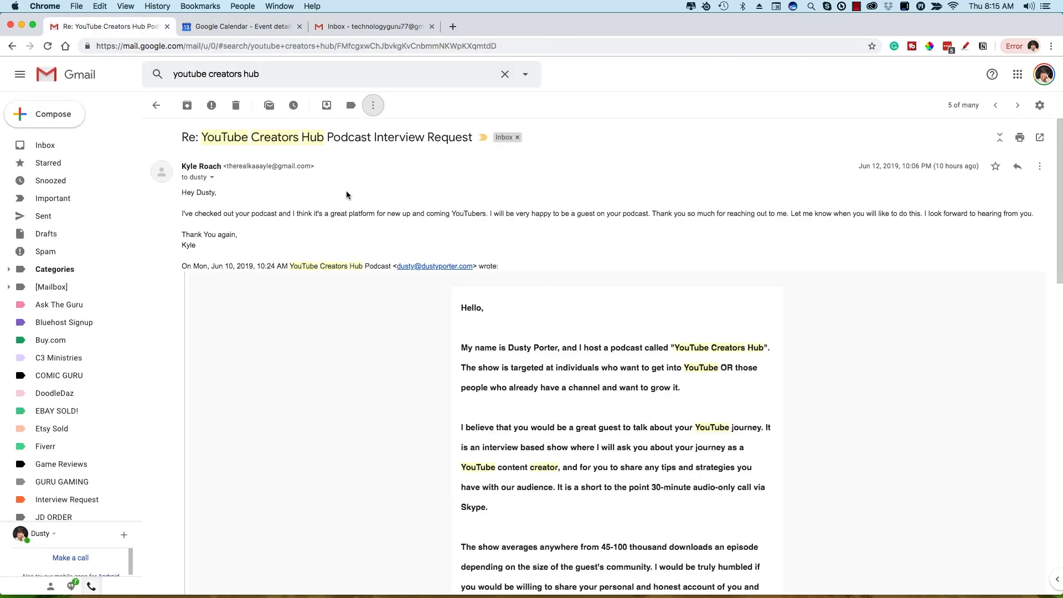
Step: Create a second calendar event from the same email via More > Create event
click(372, 105)
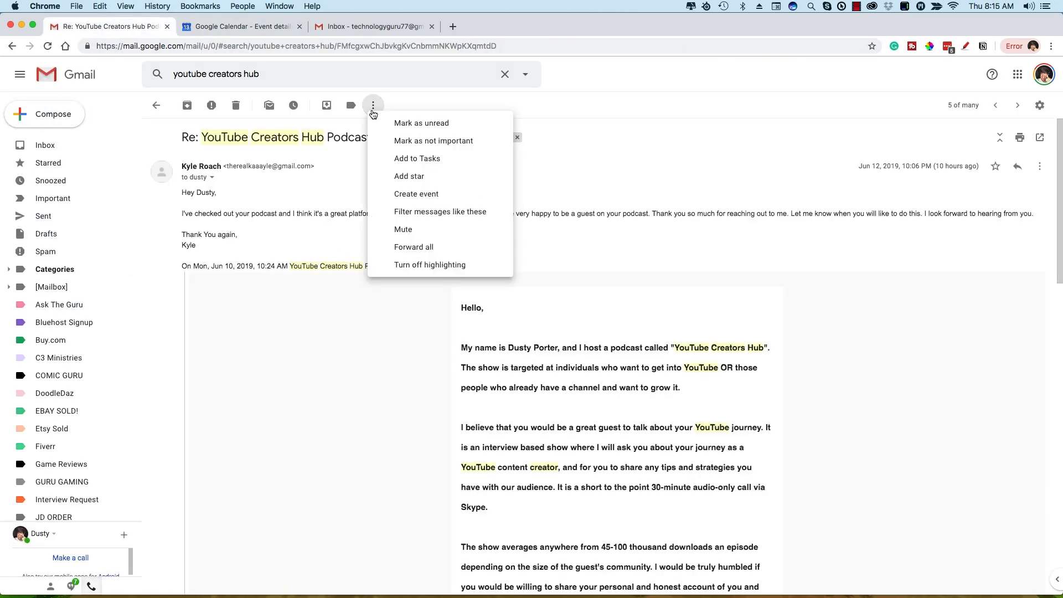
click(416, 194)
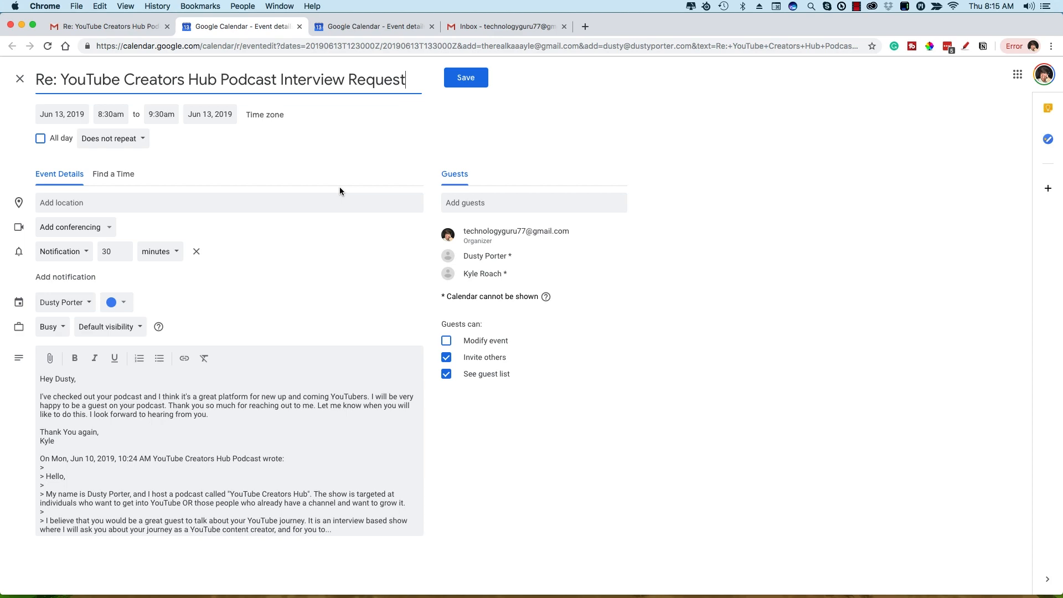
mouse_move(315, 188)
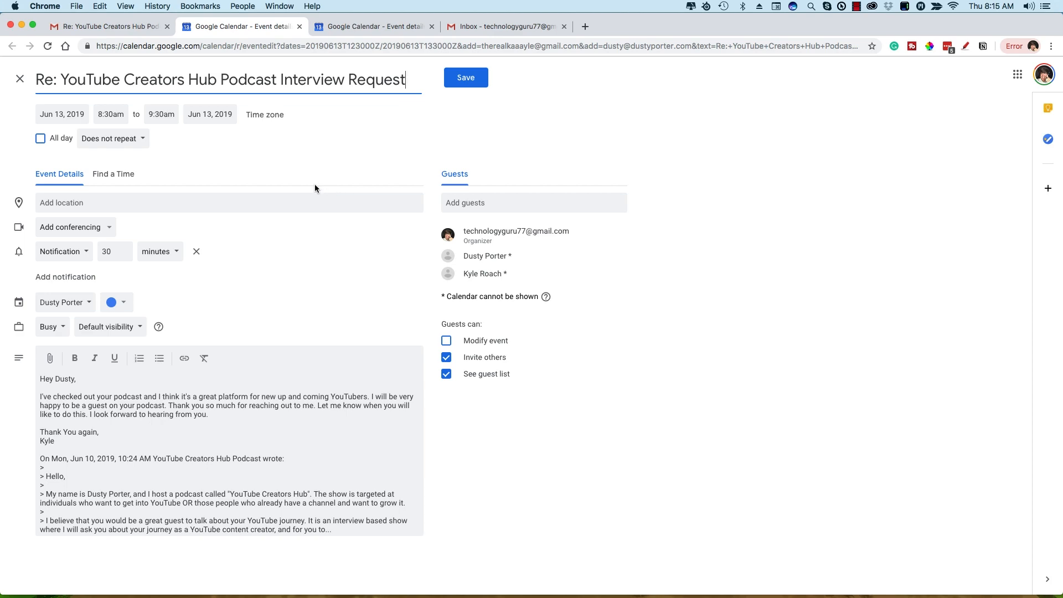